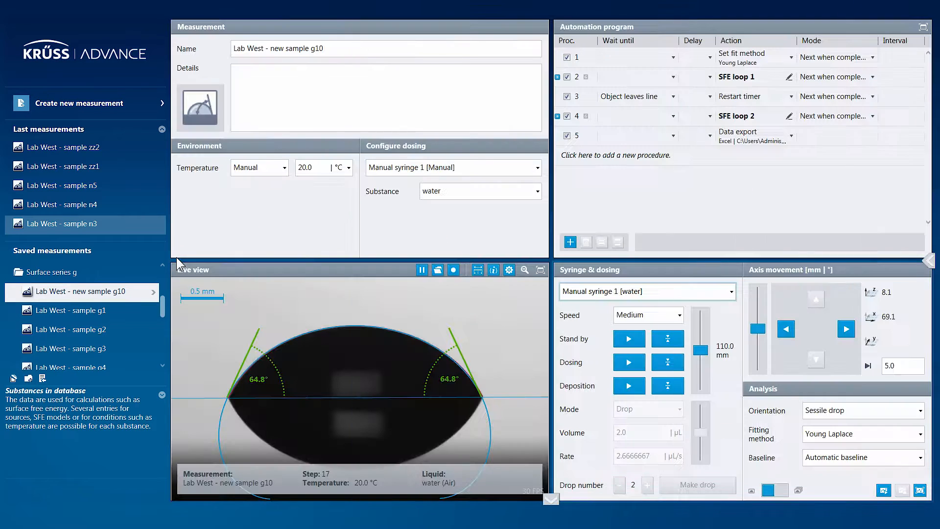
# Tour the Measurement, Automation program, Live view, Syringe & dosing, Results and Charts tiles
pyautogui.click(84, 102)
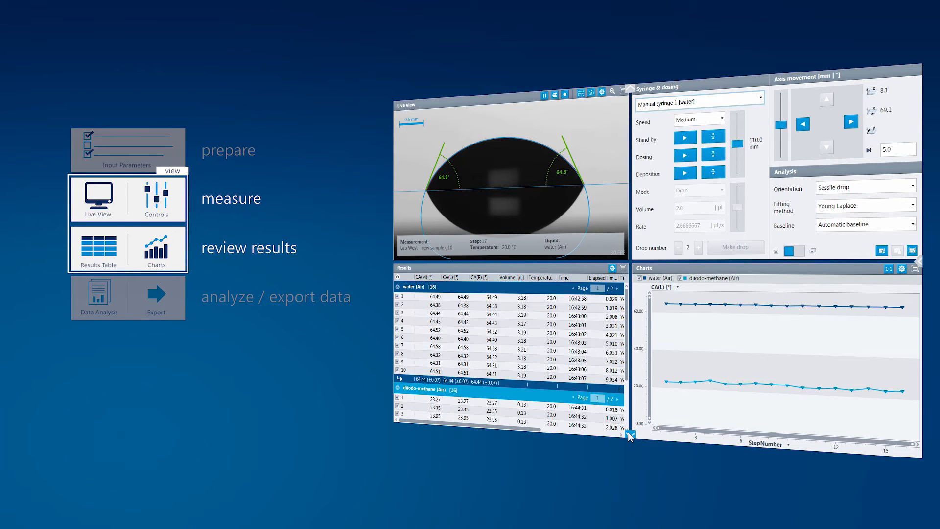
# Review the OWRK SFE result (54.60 mN/m) and Export/Report, then open Substance database settings
pyautogui.click(97, 296)
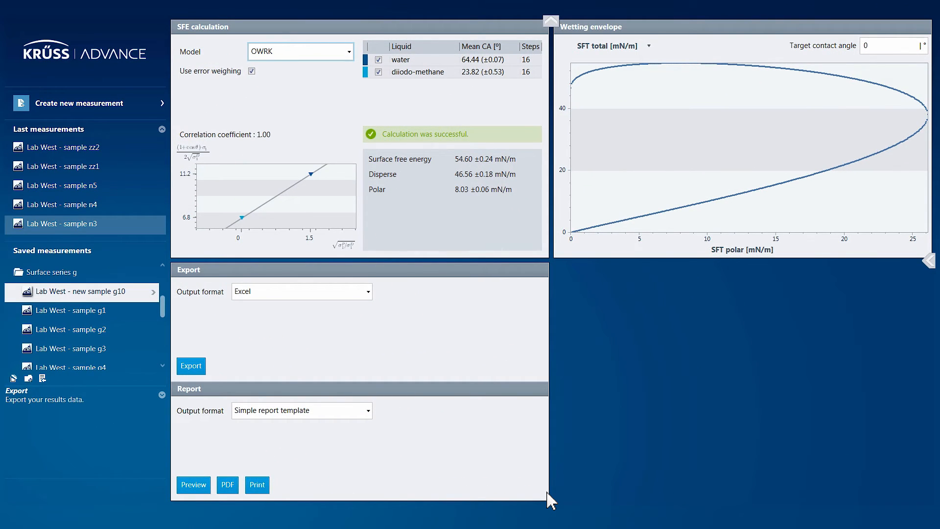
pyautogui.moveTo(565, 494)
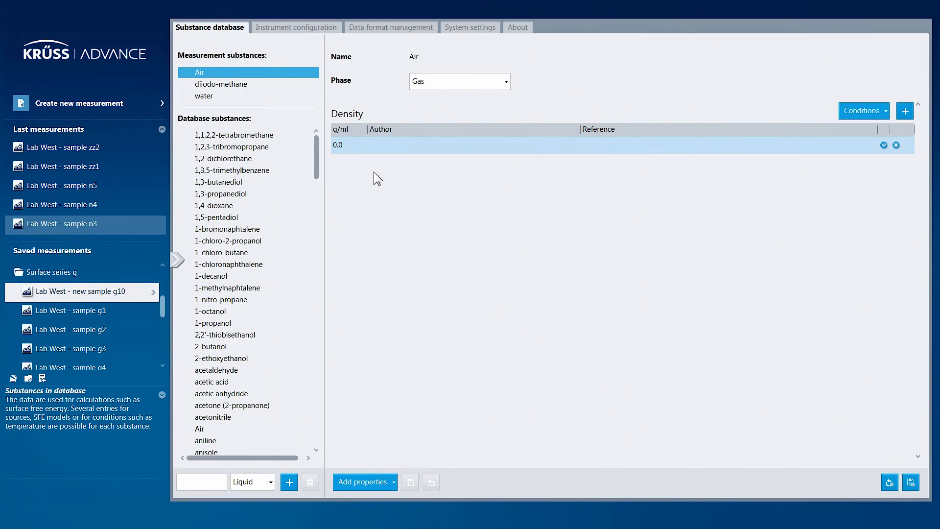
# Inspect ethanol's stored properties, then view the DSA100 instrument configuration on COM3
pyautogui.scroll(-3)
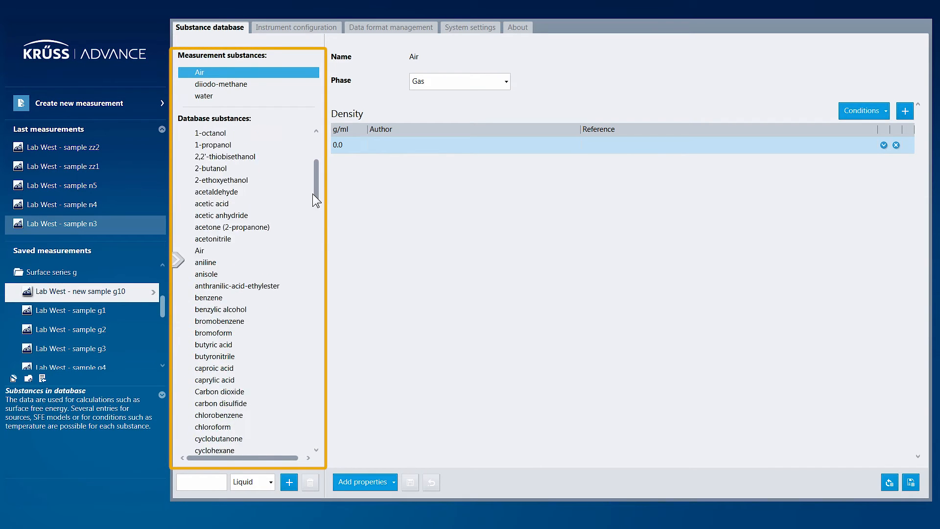
pyautogui.scroll(-3)
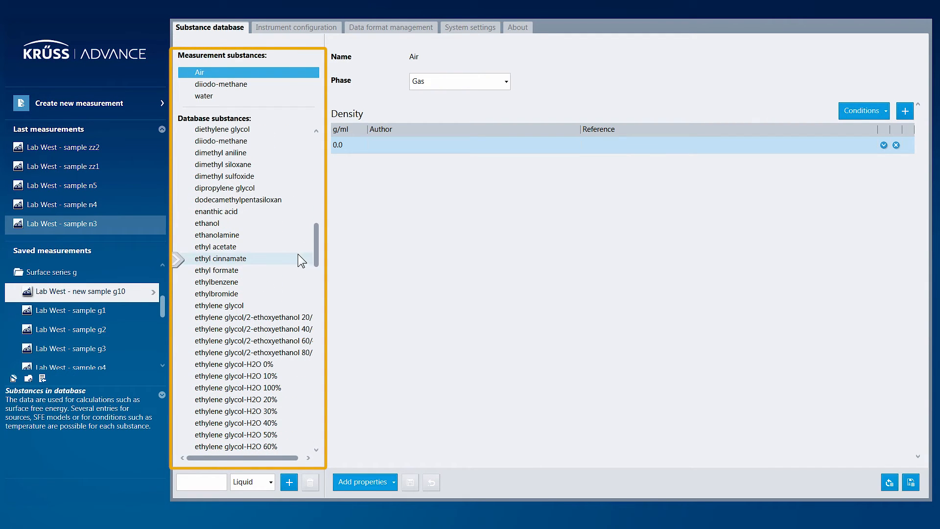
pyautogui.click(207, 223)
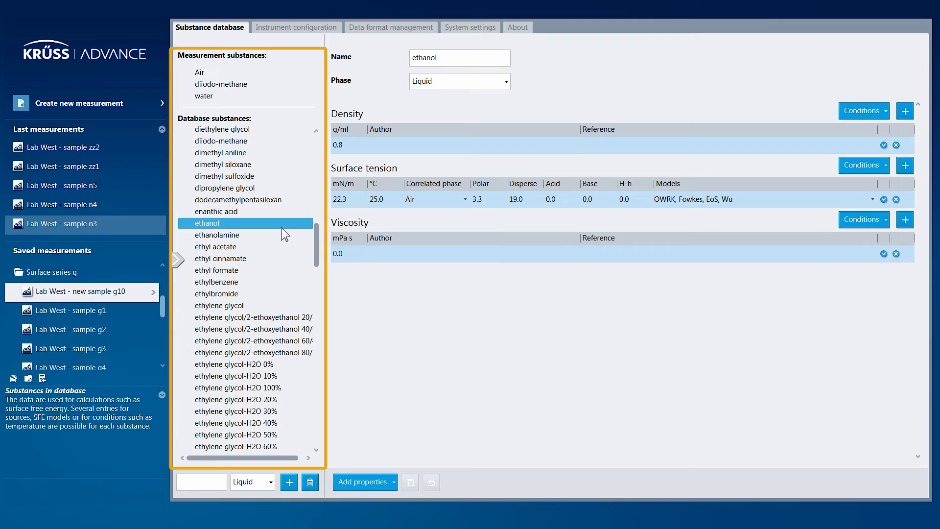
pyautogui.click(295, 27)
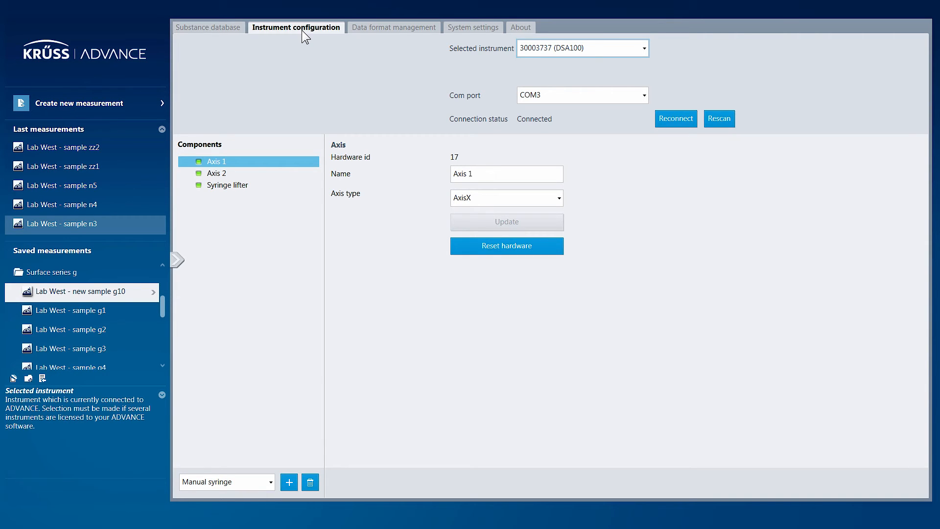
pyautogui.moveTo(393, 27)
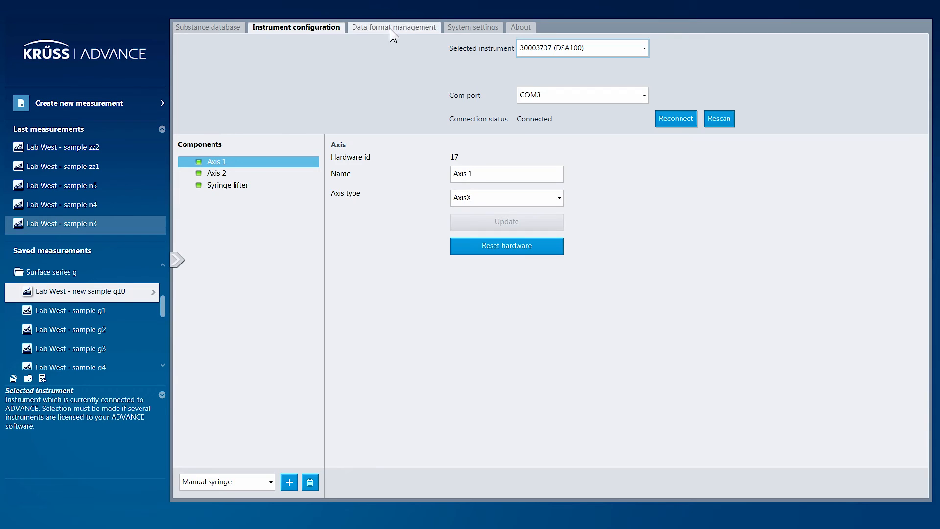
# Check Data format management, close settings, and return the workspace to Results and Charts
pyautogui.click(394, 27)
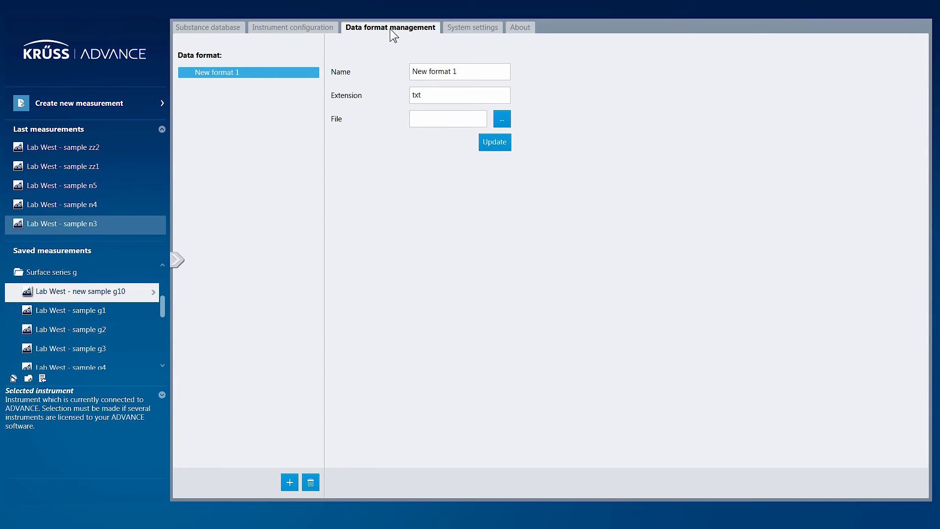
pyautogui.moveTo(446, 33)
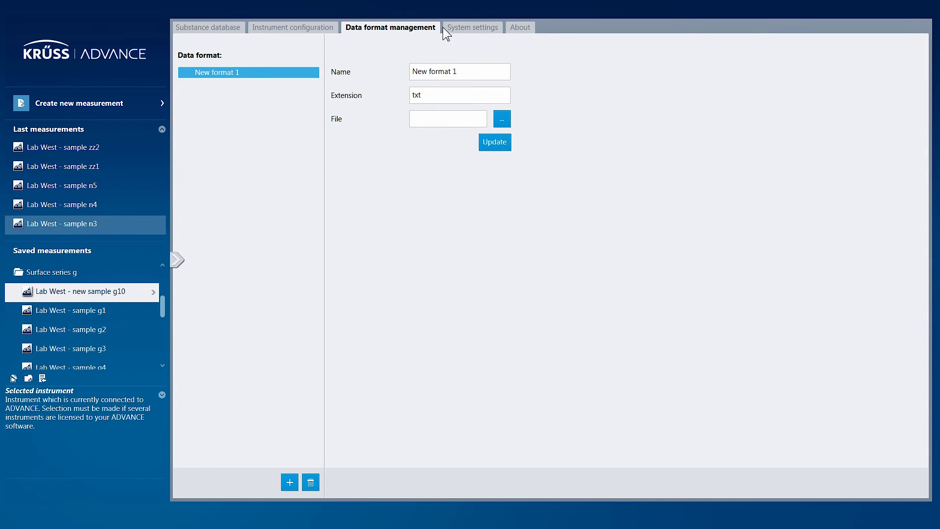
pyautogui.click(472, 27)
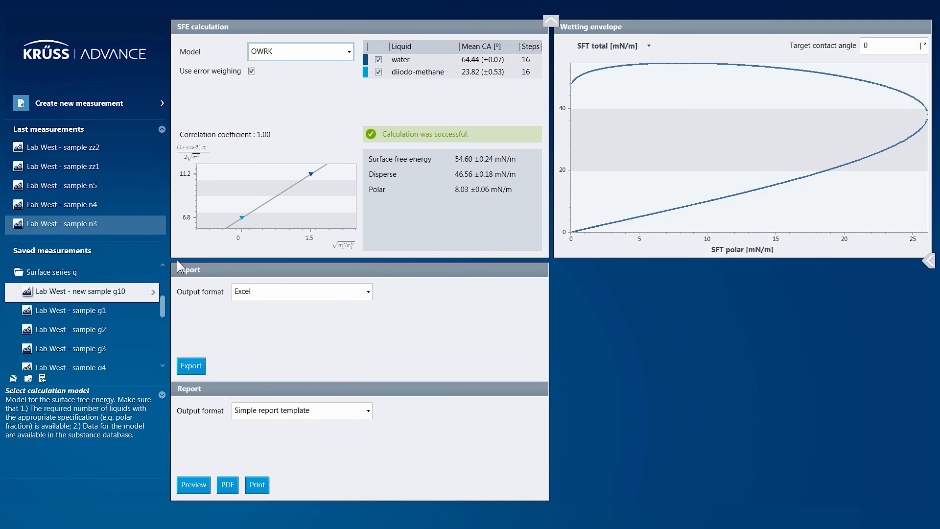
pyautogui.click(550, 20)
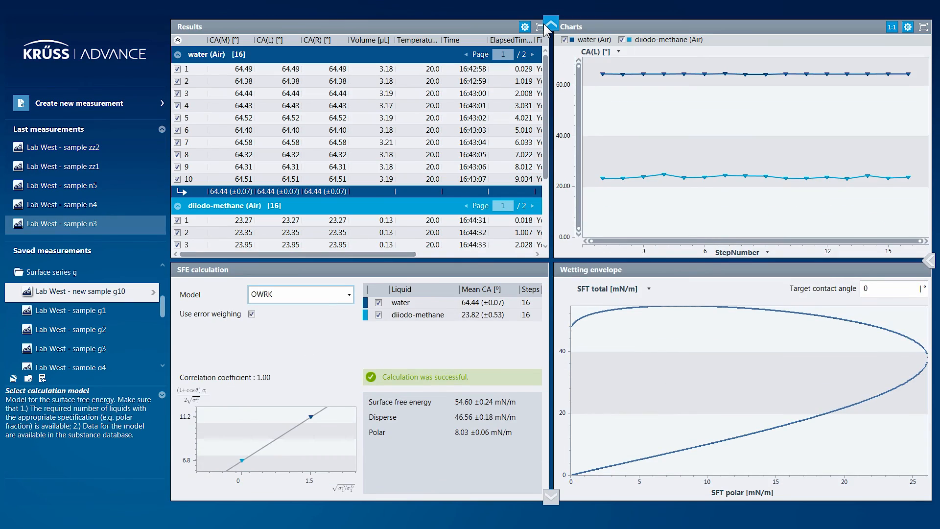